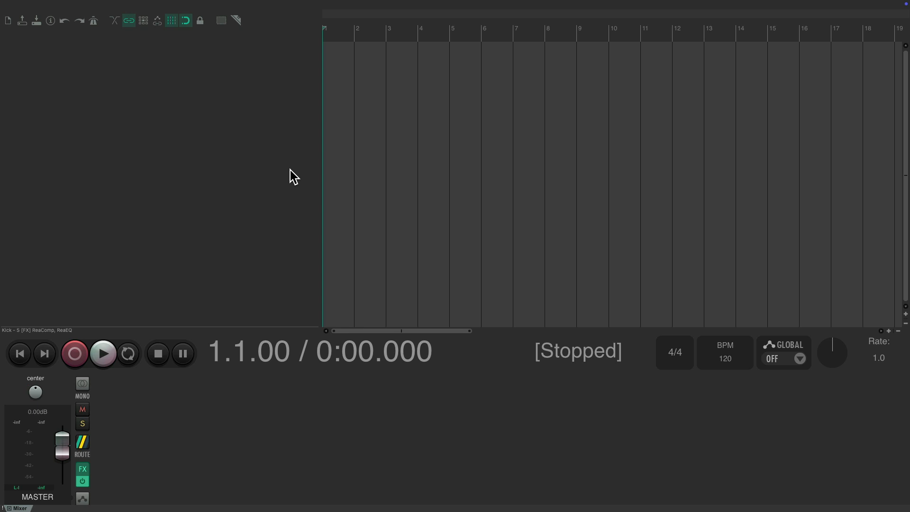
mouse_move(231, 178)
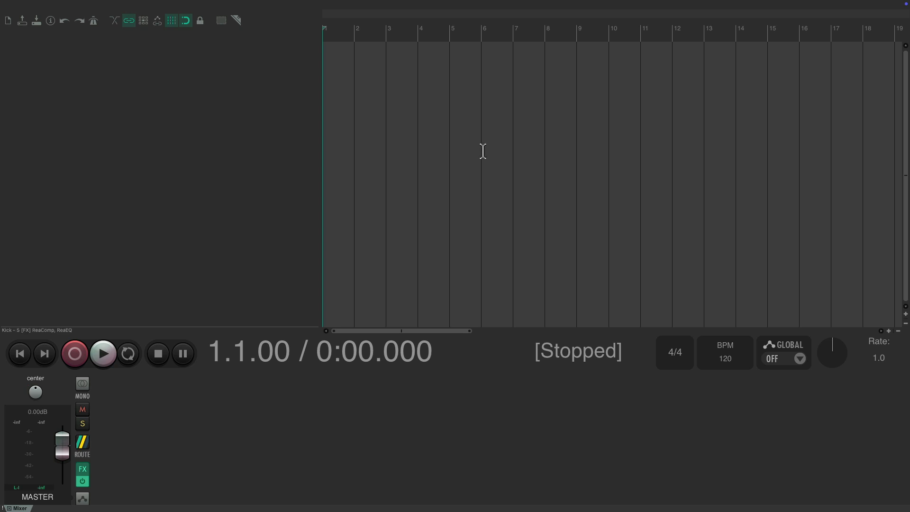
mouse_move(335, 416)
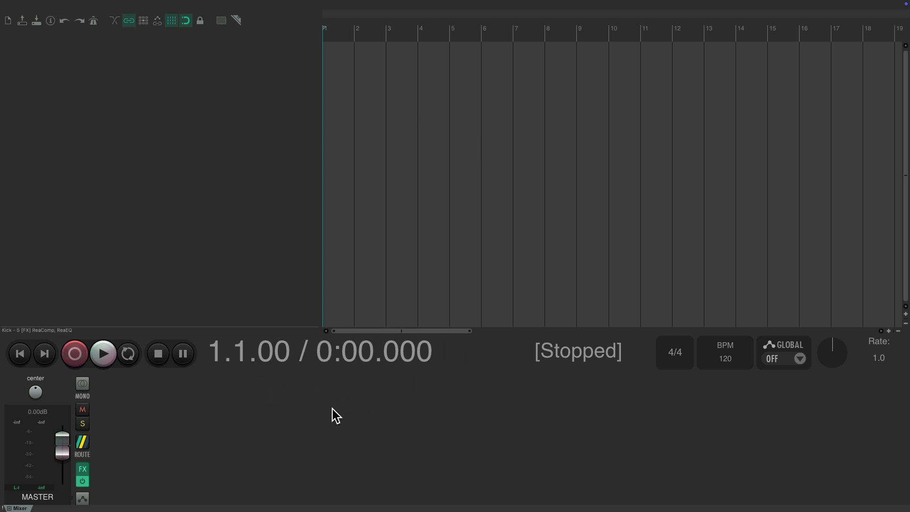
mouse_move(476, 356)
text(6)
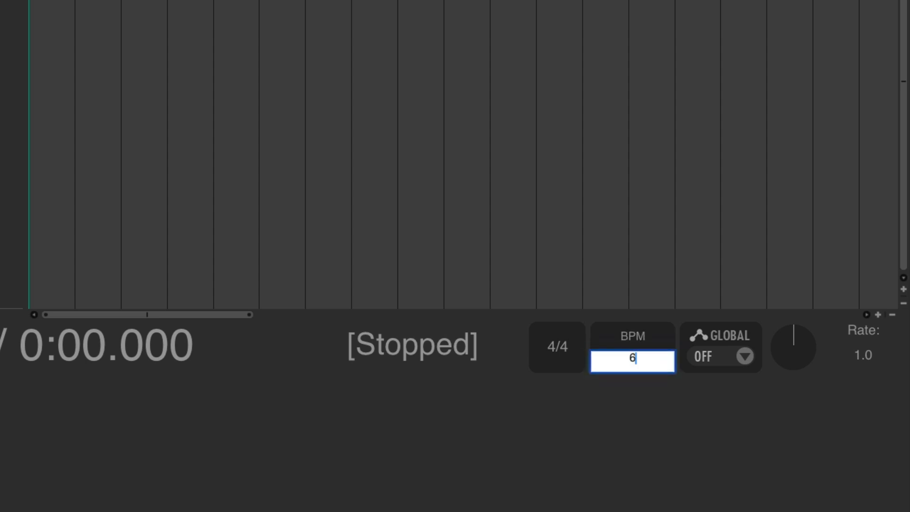
- Change the project tempo from 120 to 68 BPM in the transport bar
text(8)
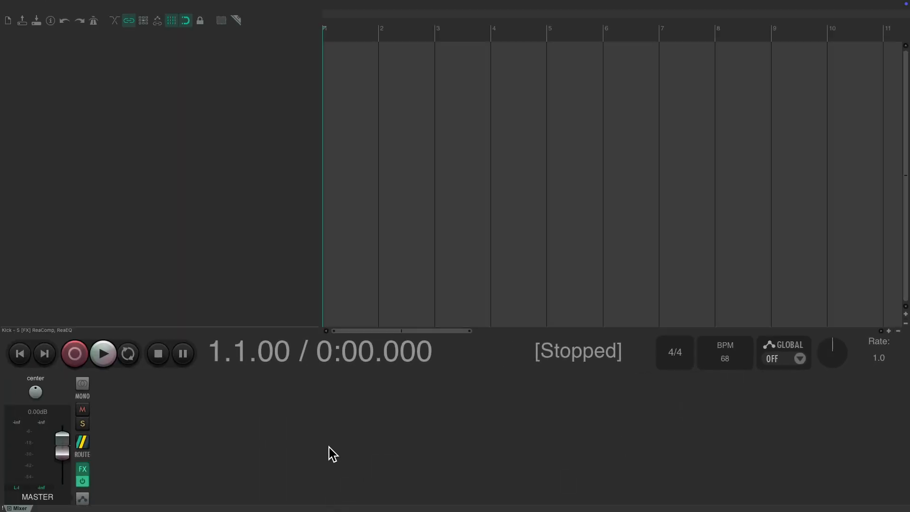
- Uncheck Mixer in the View menu, leaving only the empty arrangement
click(168, 9)
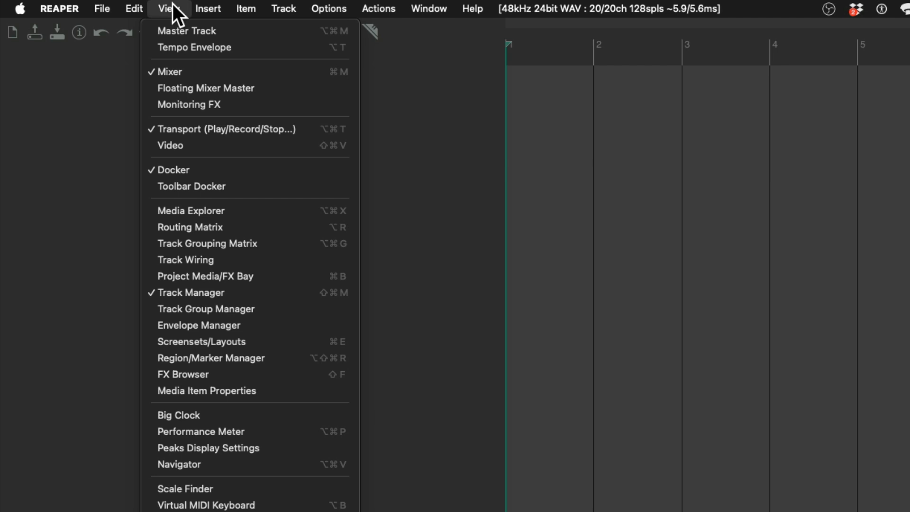
mouse_move(168, 72)
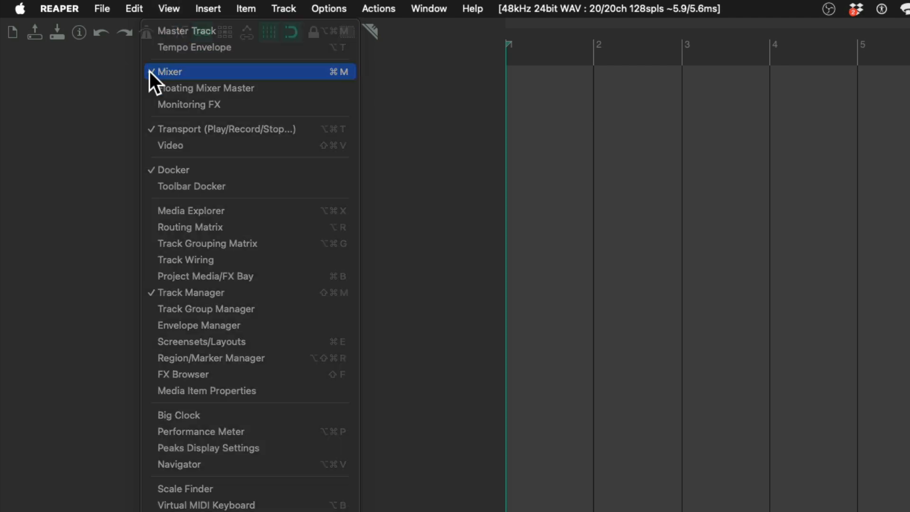
click(169, 72)
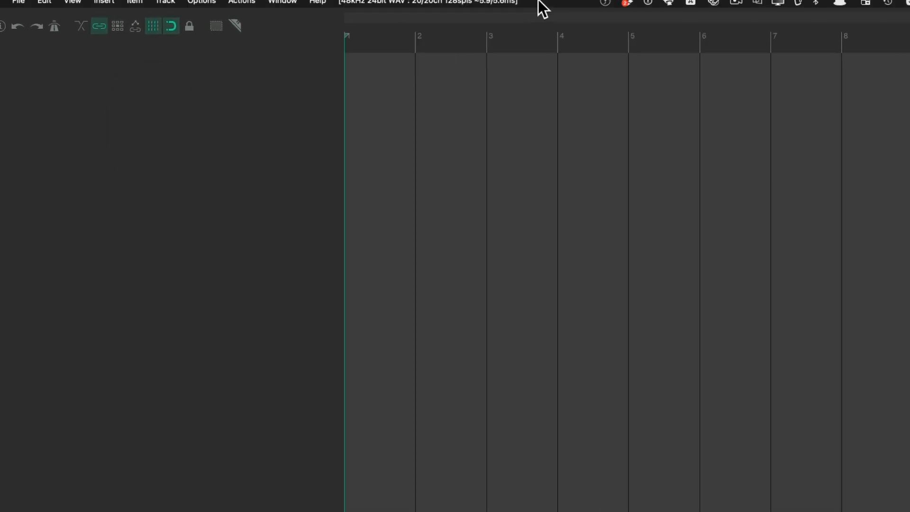
- Open Preferences > Audio > Device, showing 48000 Hz sample rate and 128 block size
click(429, 3)
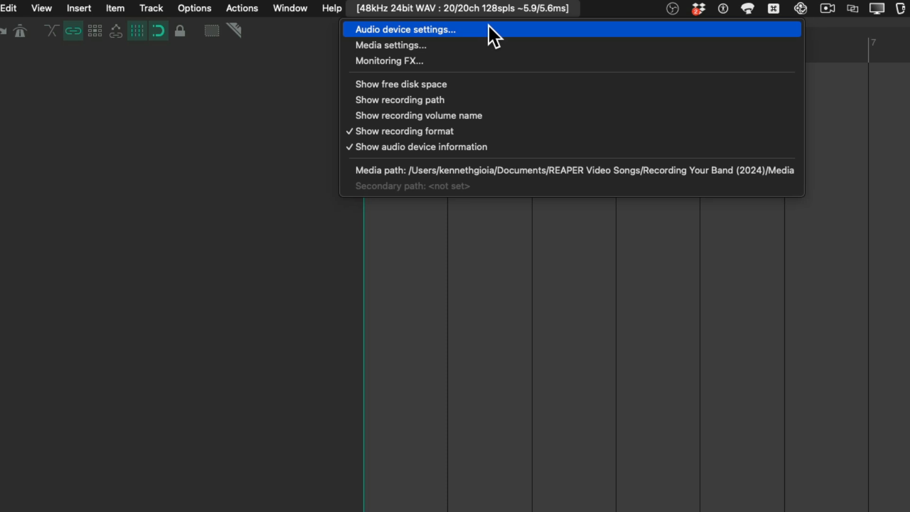
click(406, 29)
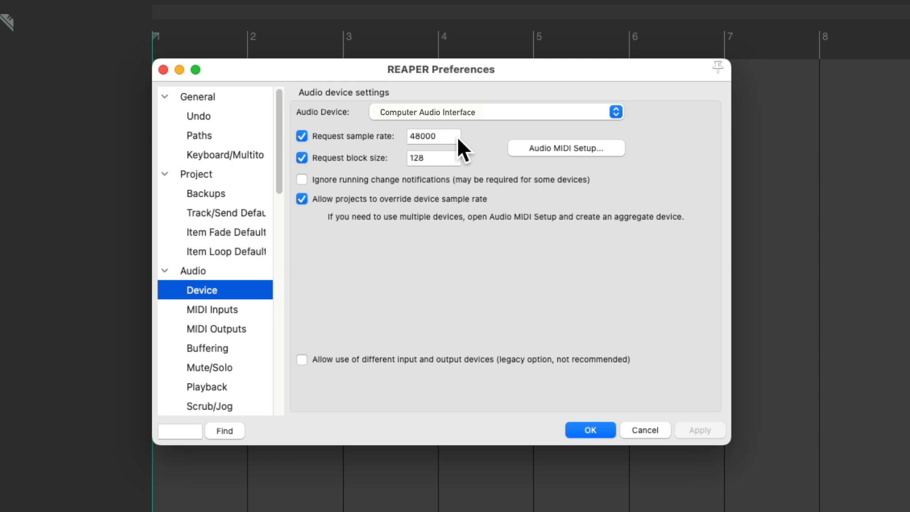
mouse_move(445, 168)
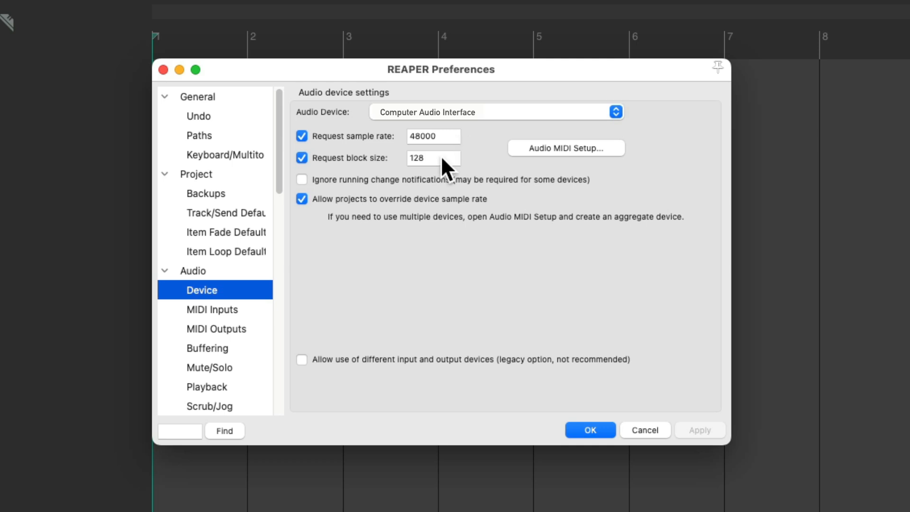
mouse_move(449, 171)
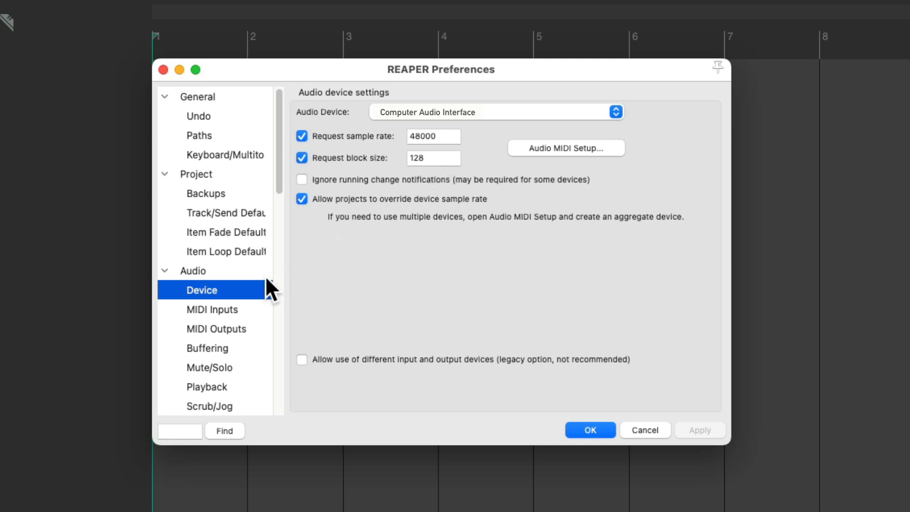
- Tick Input channel name aliasing/remapping on the Audio page and open its alias list
click(192, 270)
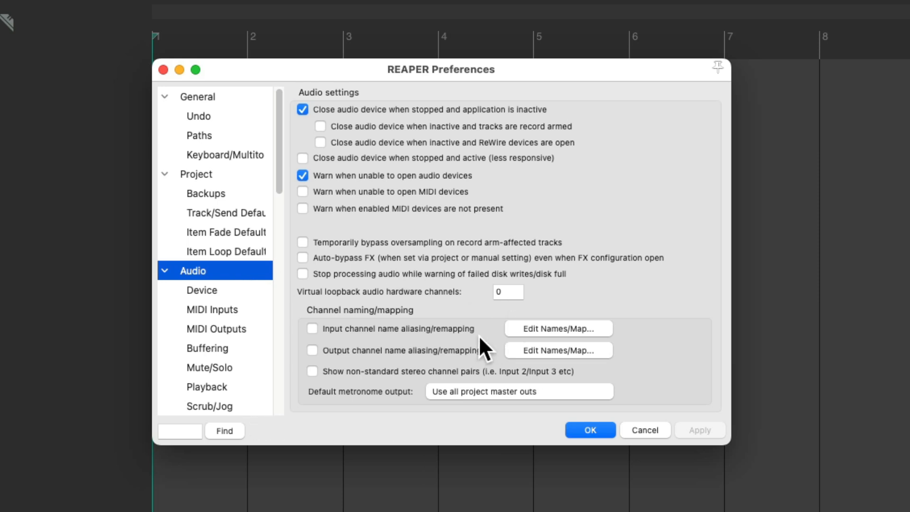
click(312, 328)
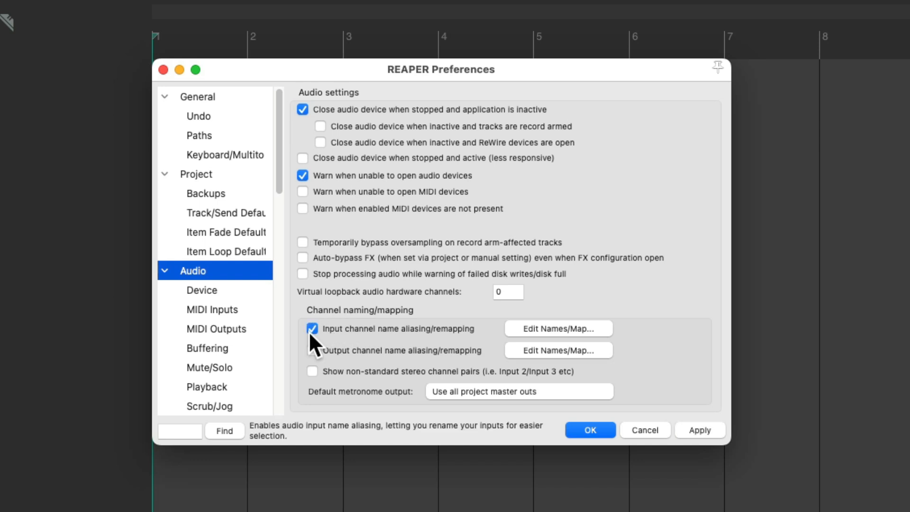
click(558, 328)
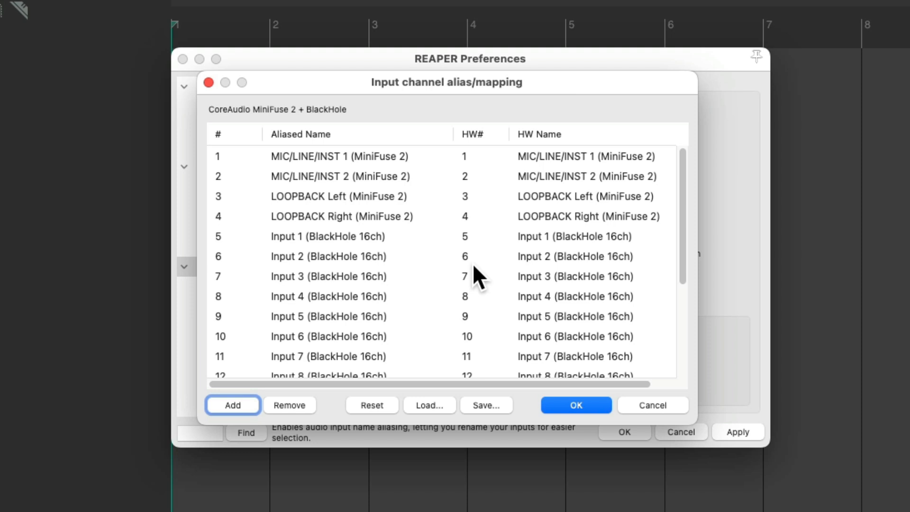
mouse_move(438, 259)
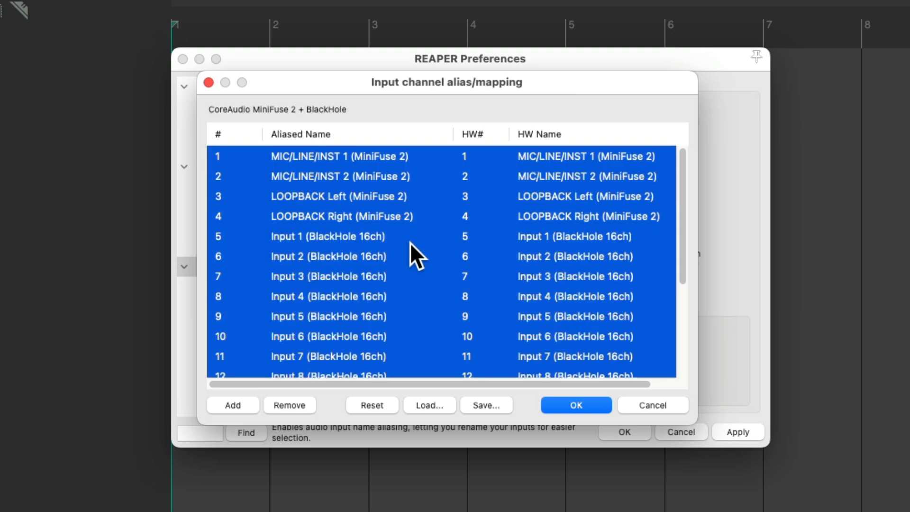
- Remove every MiniFuse 2 and BlackHole entry from the input channel alias list
click(289, 405)
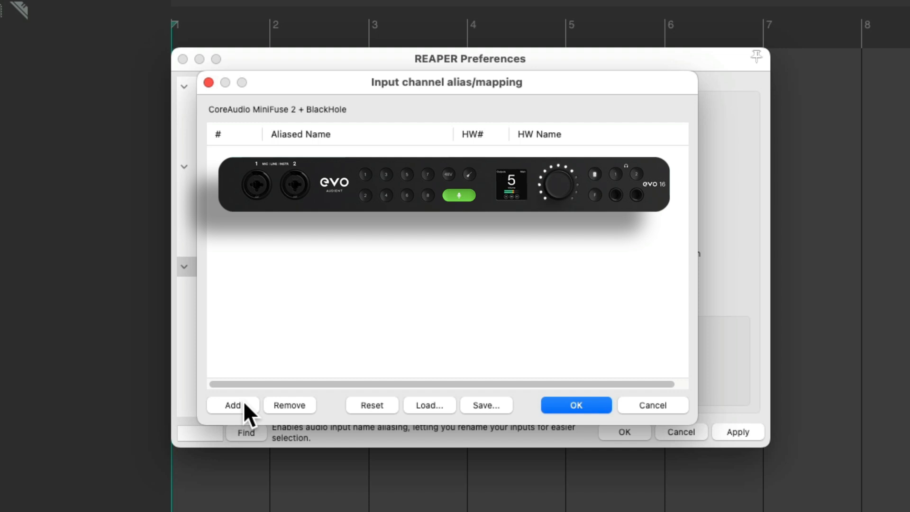
click(289, 405)
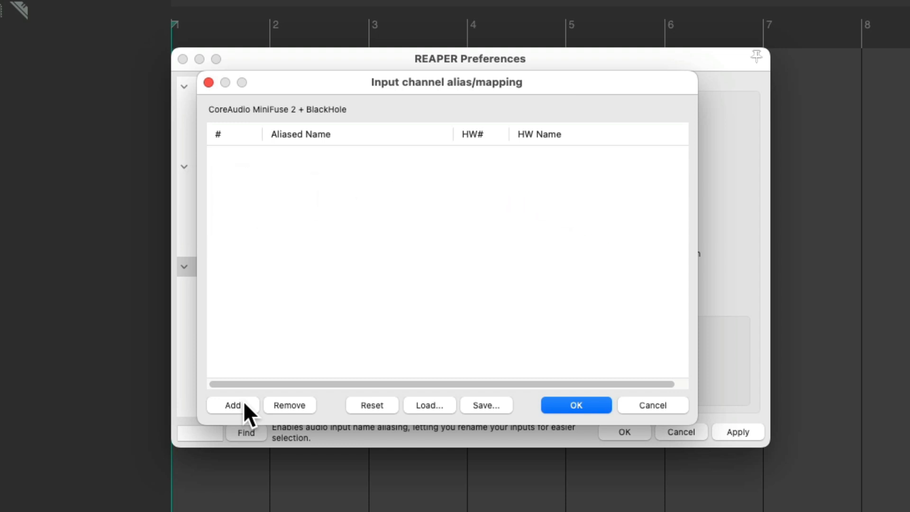
- Add aliases 'Ac Gut' for BlackHole Input 1 and 'Vocal' for Input 2, then accept
click(233, 405)
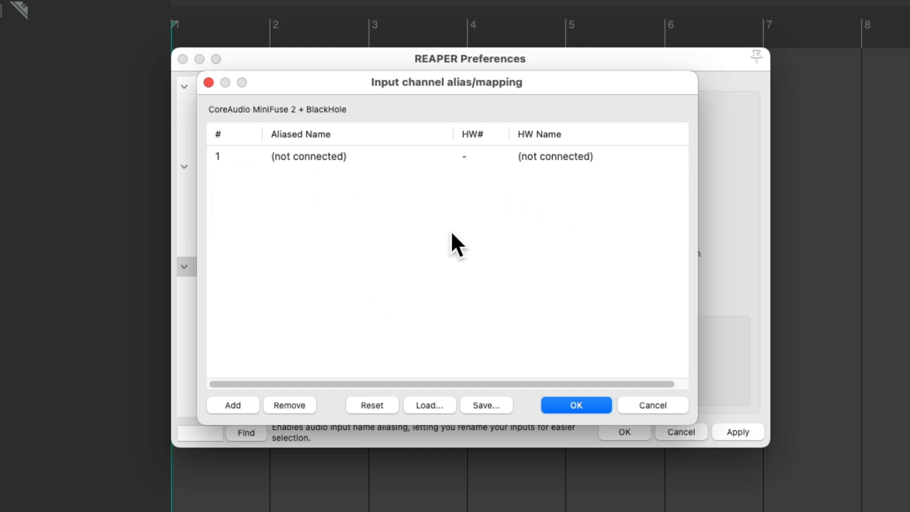
mouse_move(412, 167)
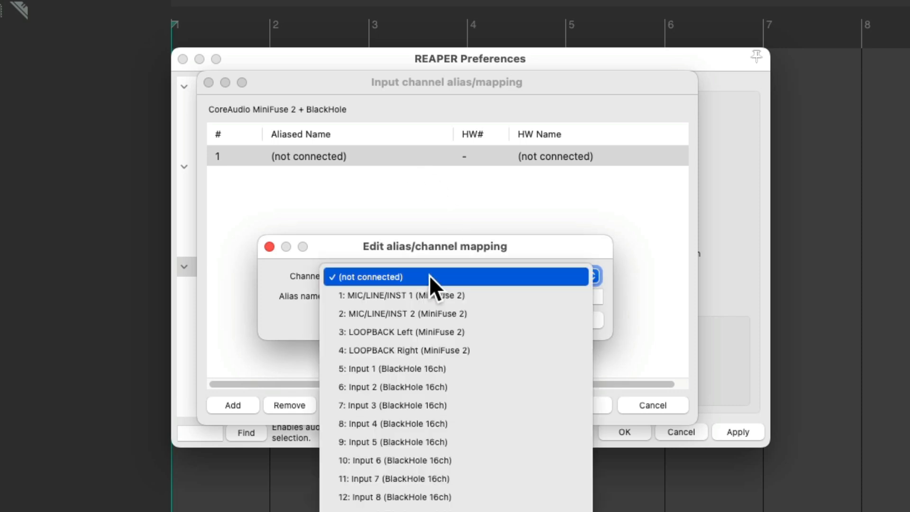
mouse_move(465, 369)
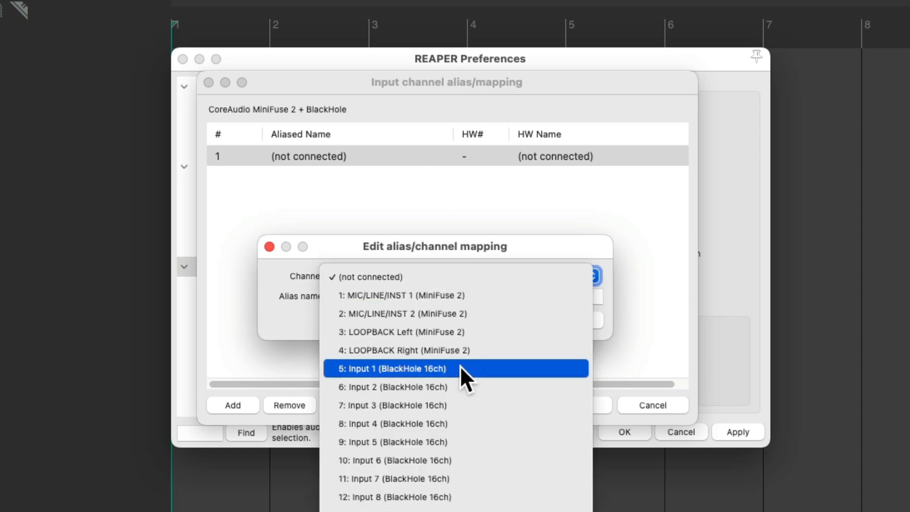
click(393, 368)
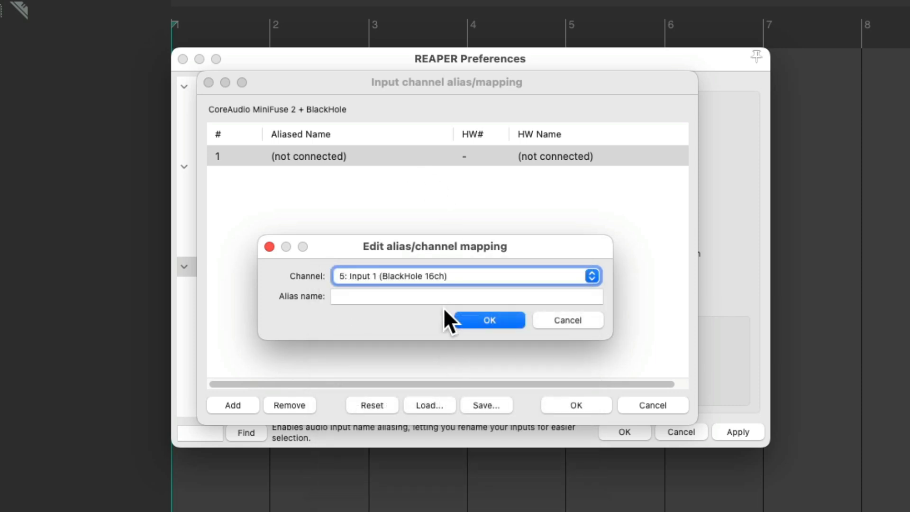
click(489, 320)
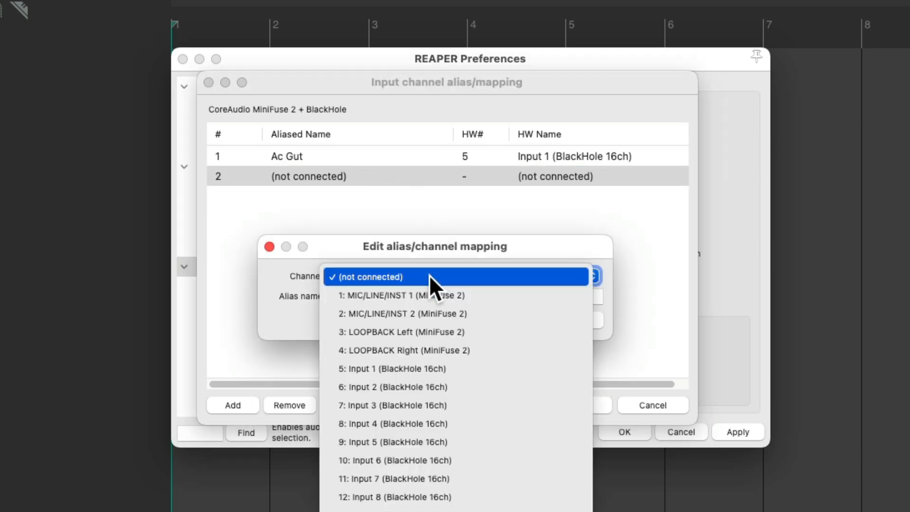
click(392, 386)
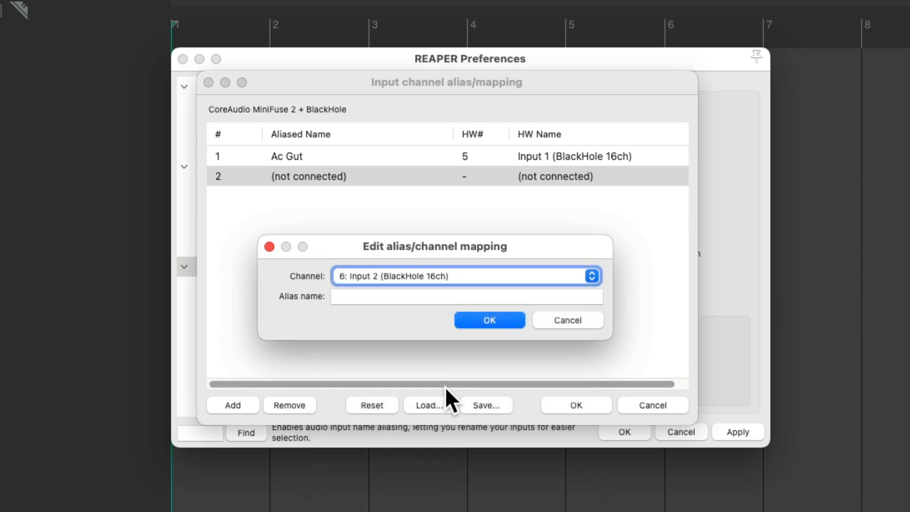
text(Voca)
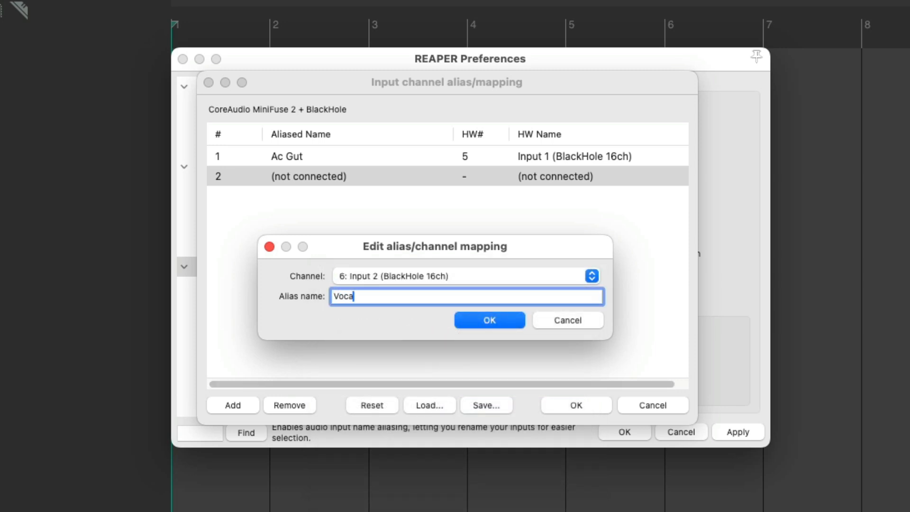
click(489, 320)
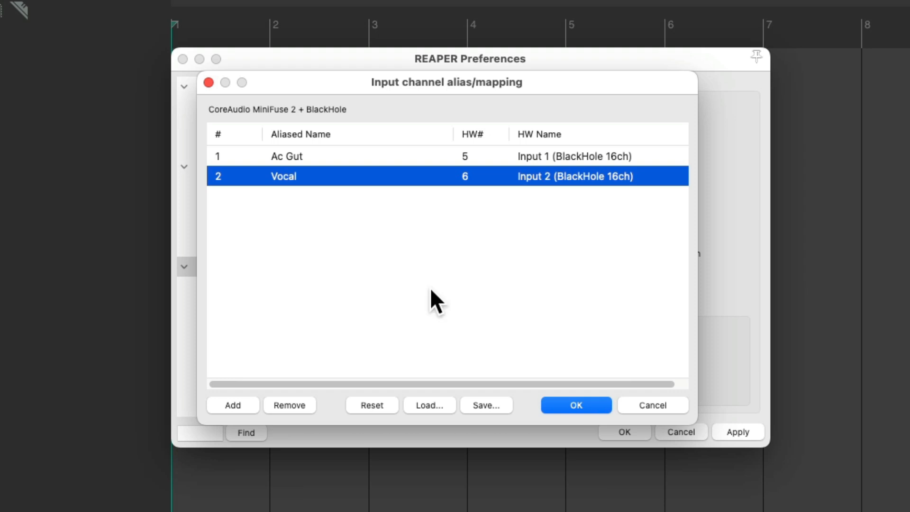
mouse_move(374, 259)
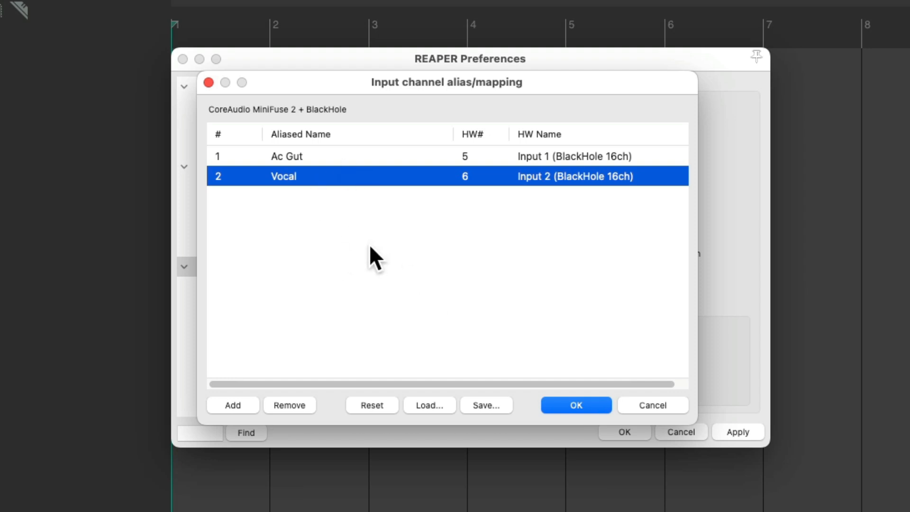
mouse_move(367, 255)
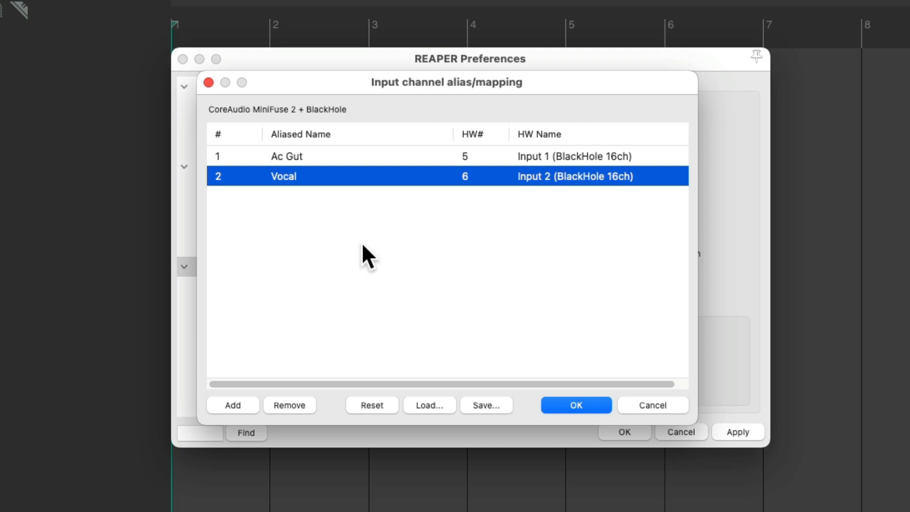
mouse_move(355, 244)
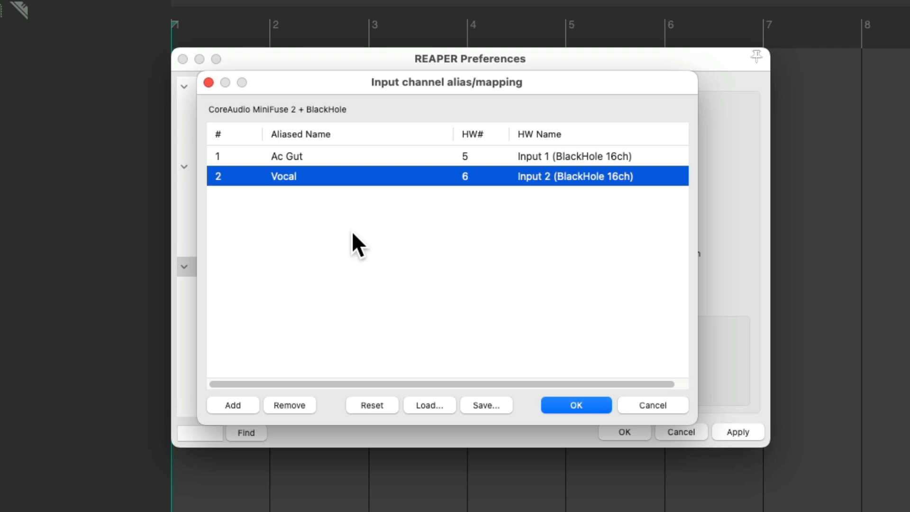
click(575, 405)
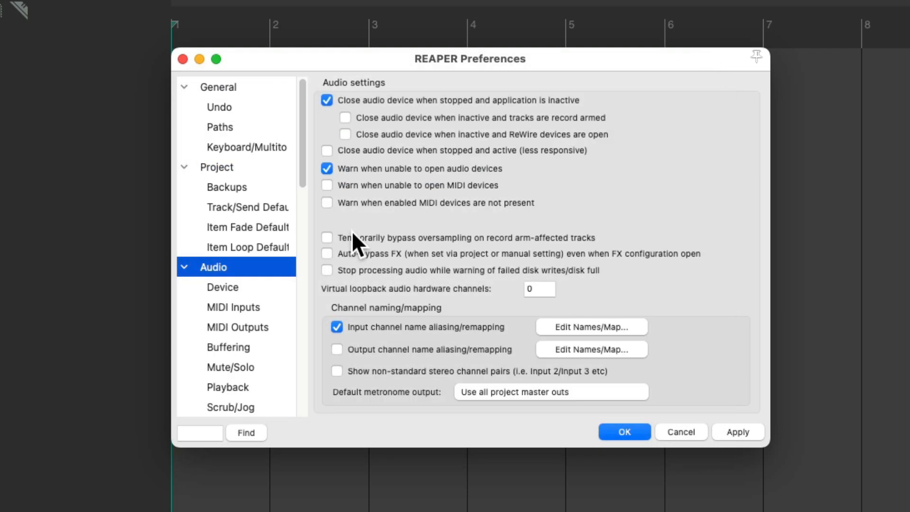
- Close Preferences with OK, then insert tracks named 'Guitar' and 'Vocal'
click(624, 432)
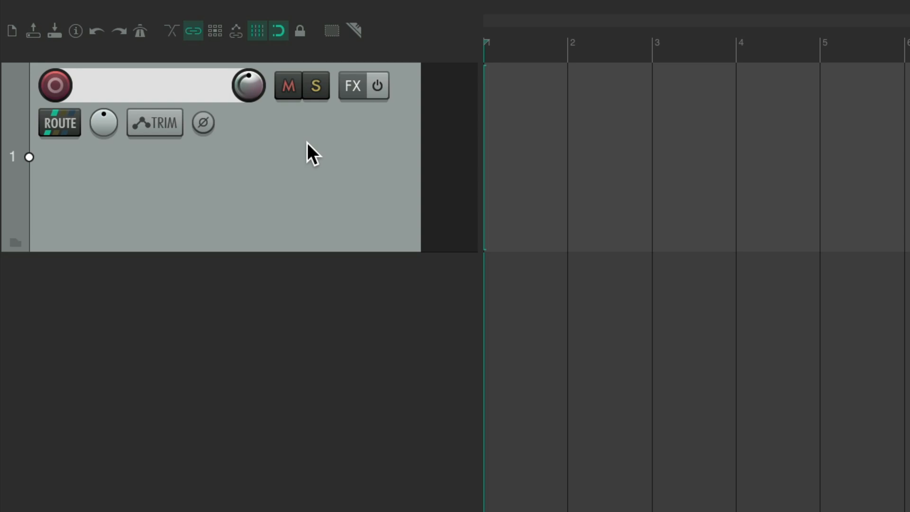
text(G)
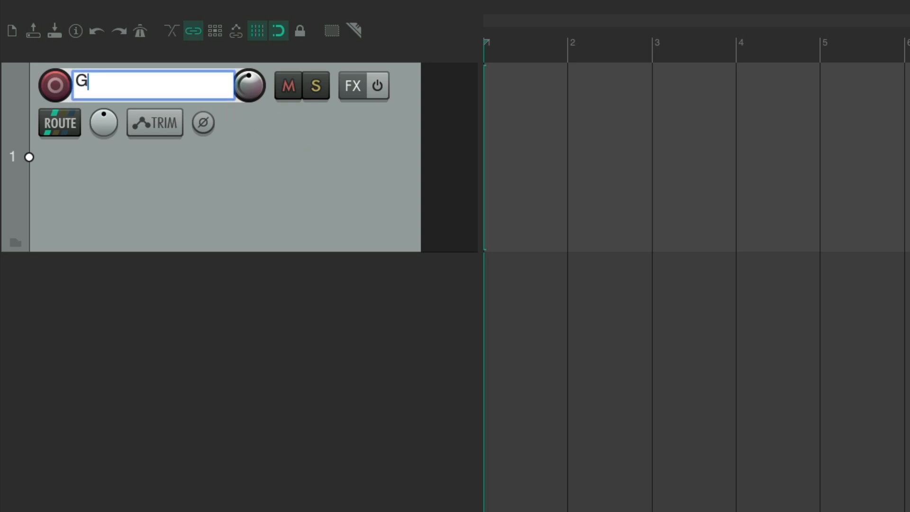
text(uitar)
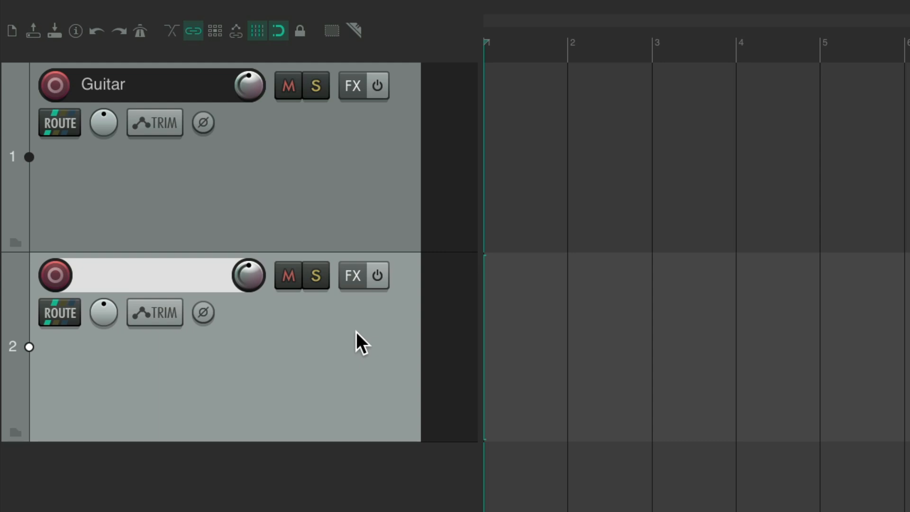
text(Vocal)
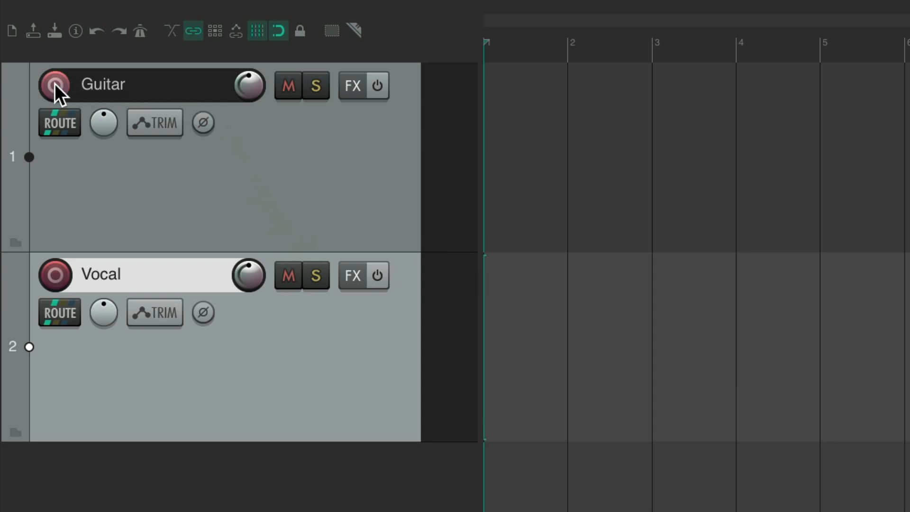
- Arm the Guitar track with mono Ac Gut input and check the Vocal track's input choices
click(55, 86)
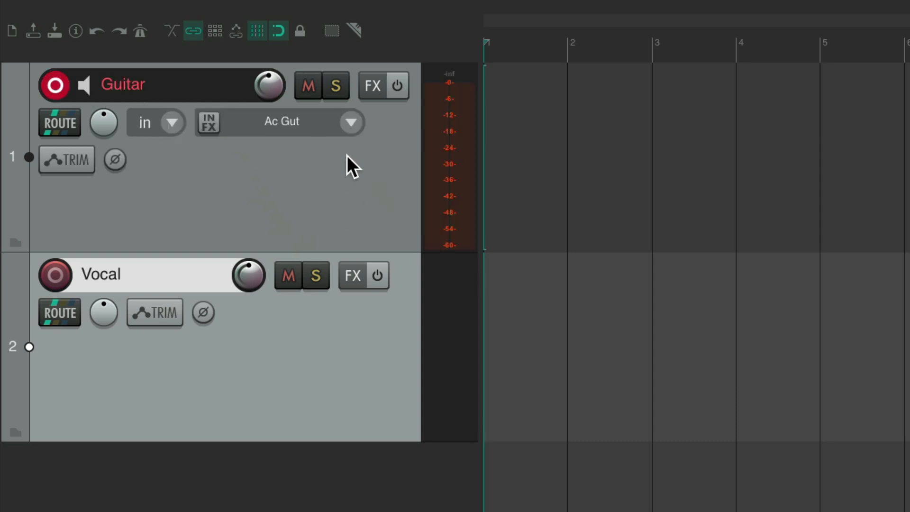
click(350, 122)
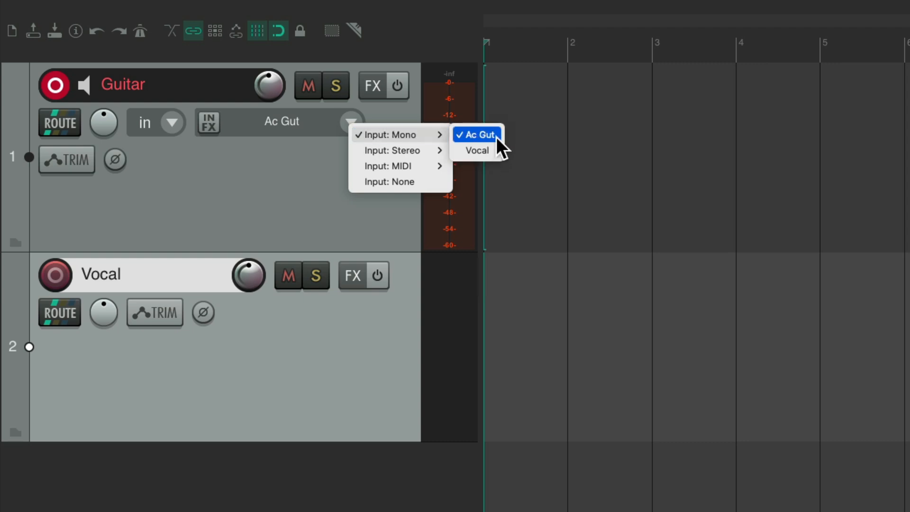
click(476, 134)
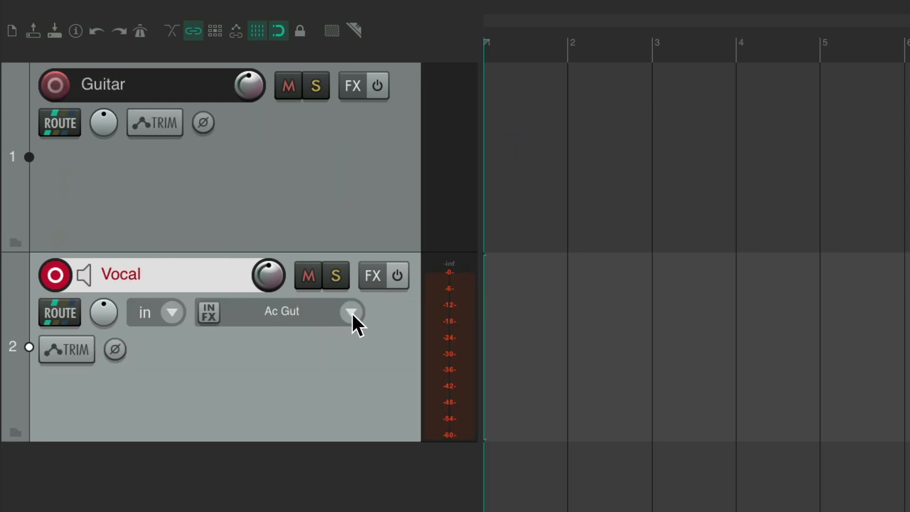
click(352, 312)
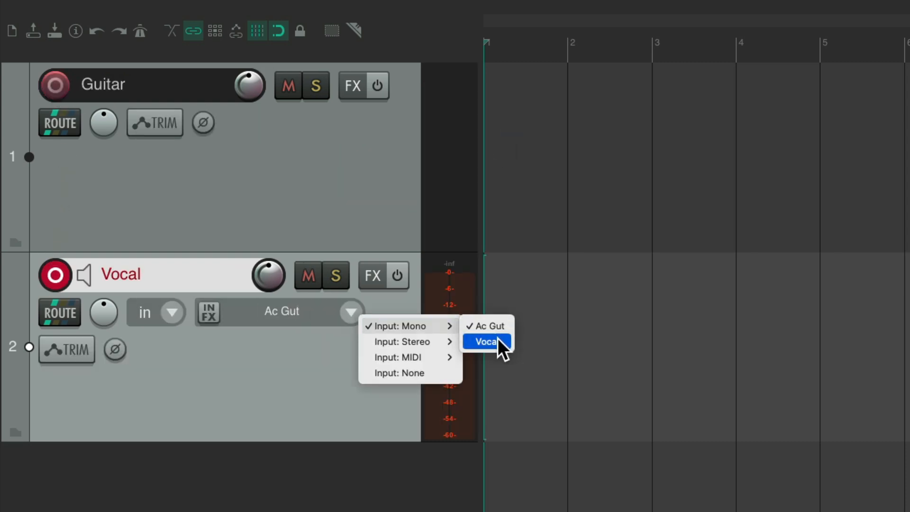
mouse_move(409, 326)
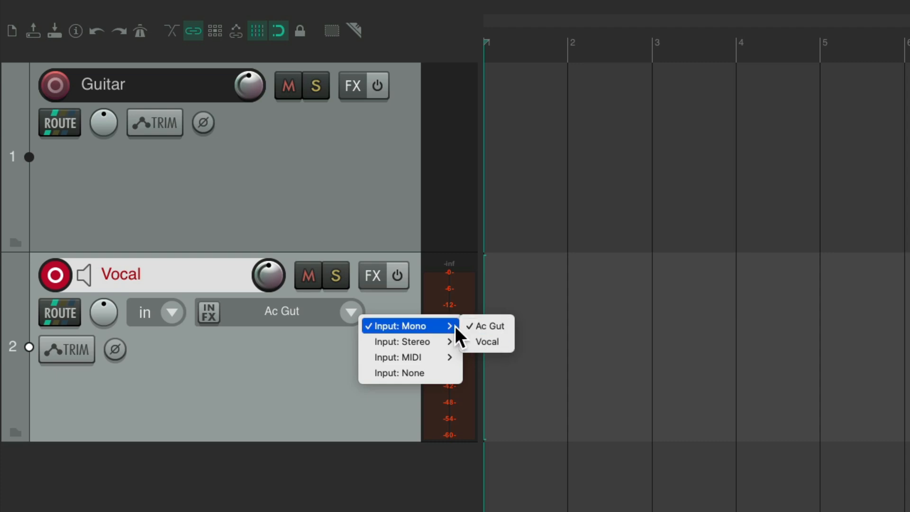
mouse_move(486, 342)
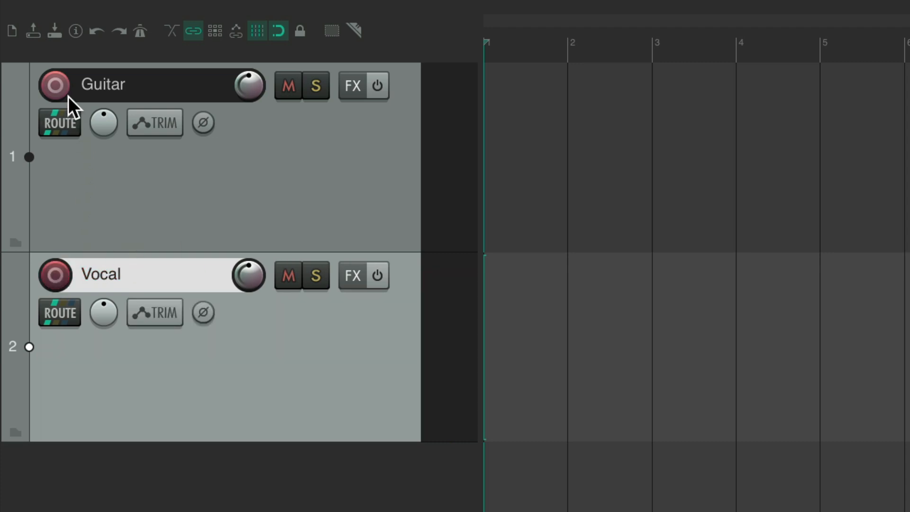
click(55, 85)
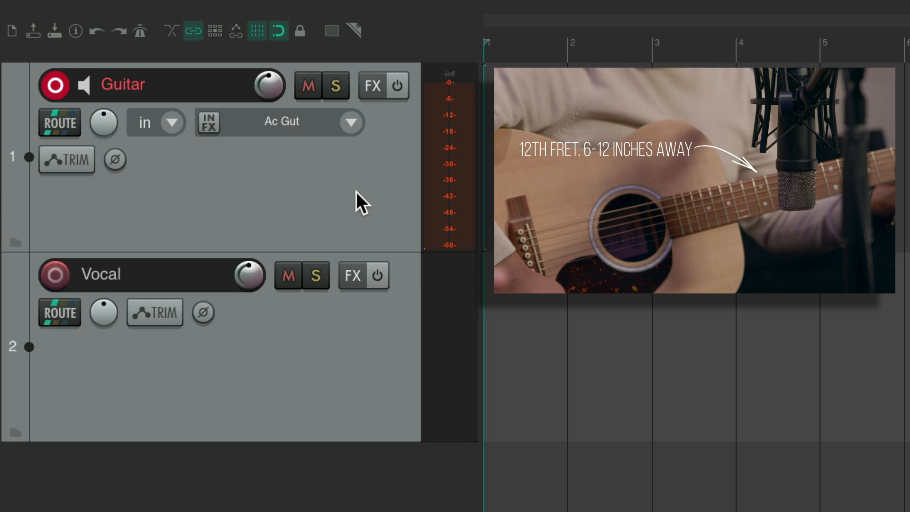
mouse_move(470, 212)
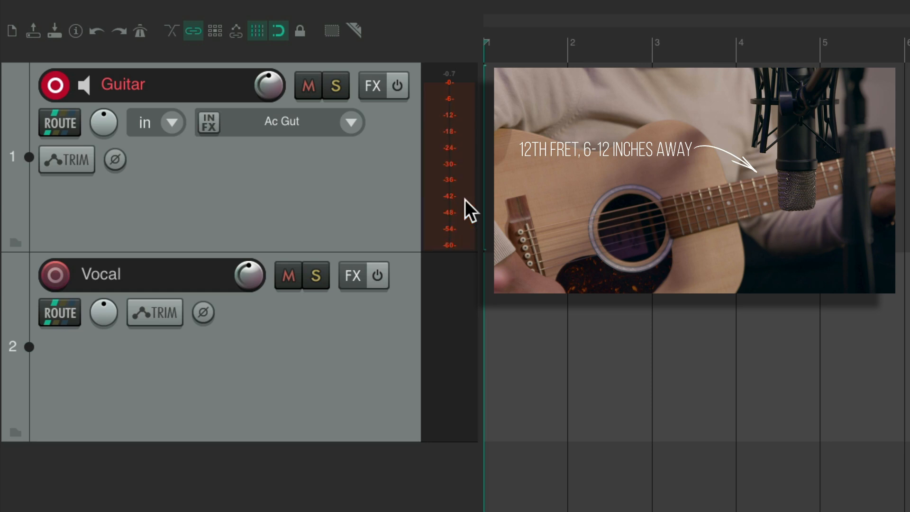
mouse_move(475, 155)
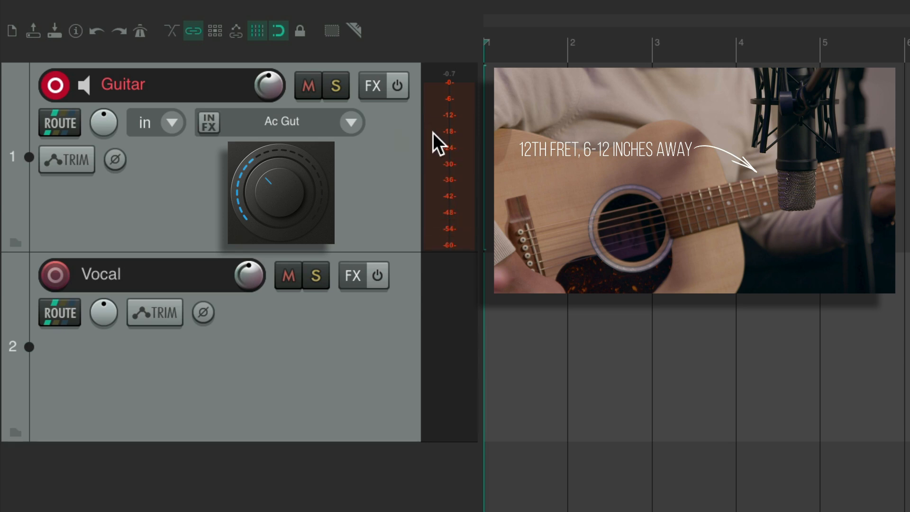
mouse_move(475, 145)
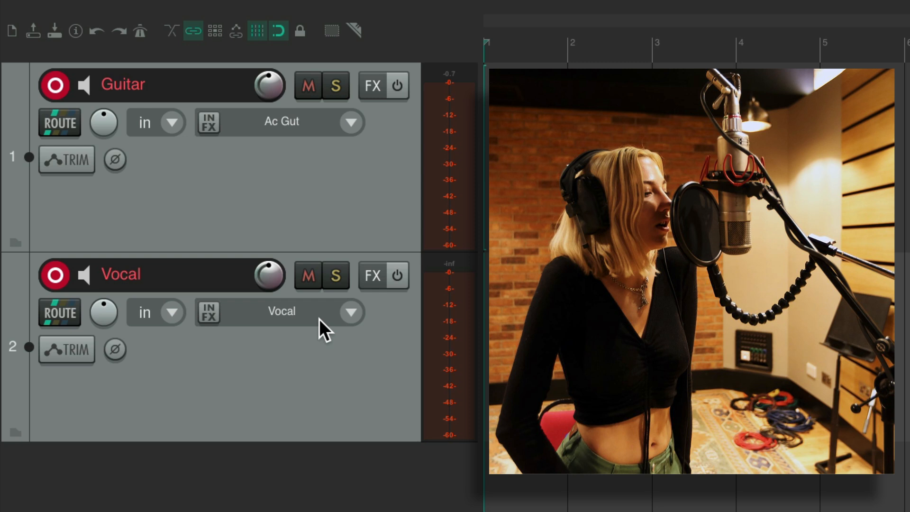
mouse_move(464, 323)
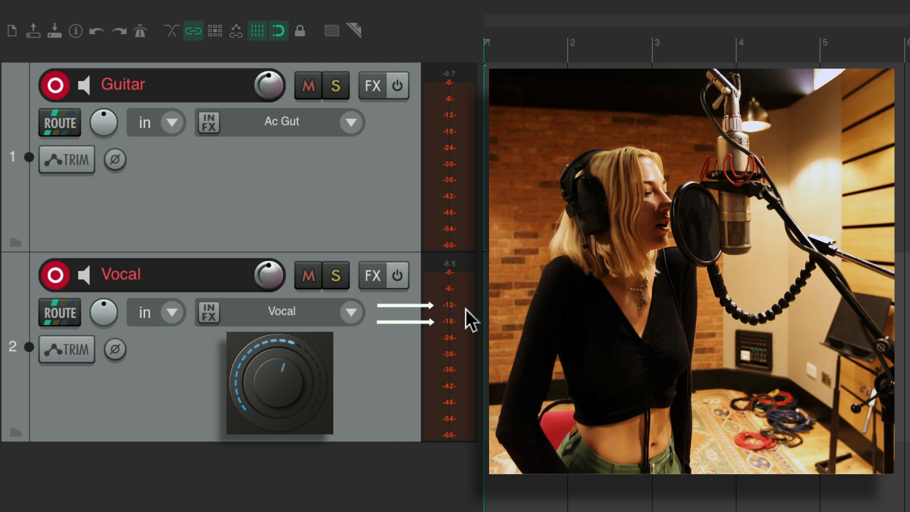
mouse_move(428, 319)
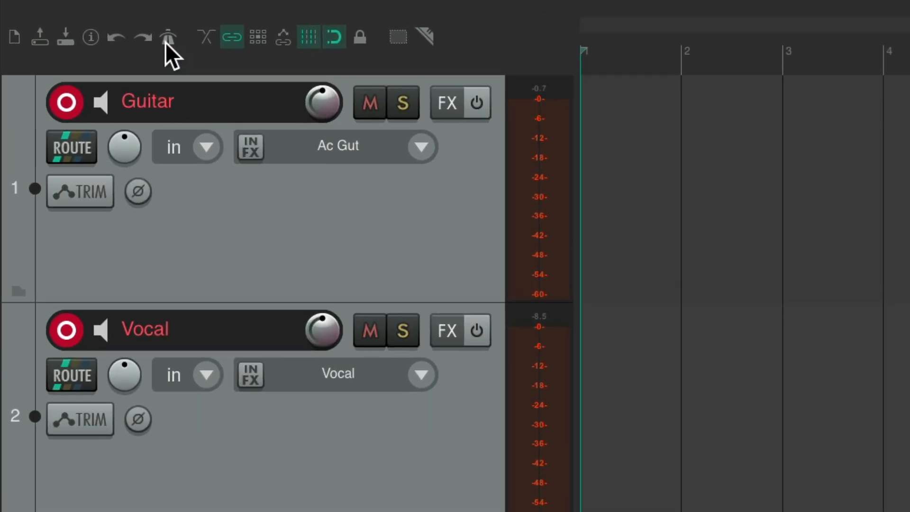
- Enable the metronome and drag its volume from -12.1 to about -5.8 dB
click(169, 36)
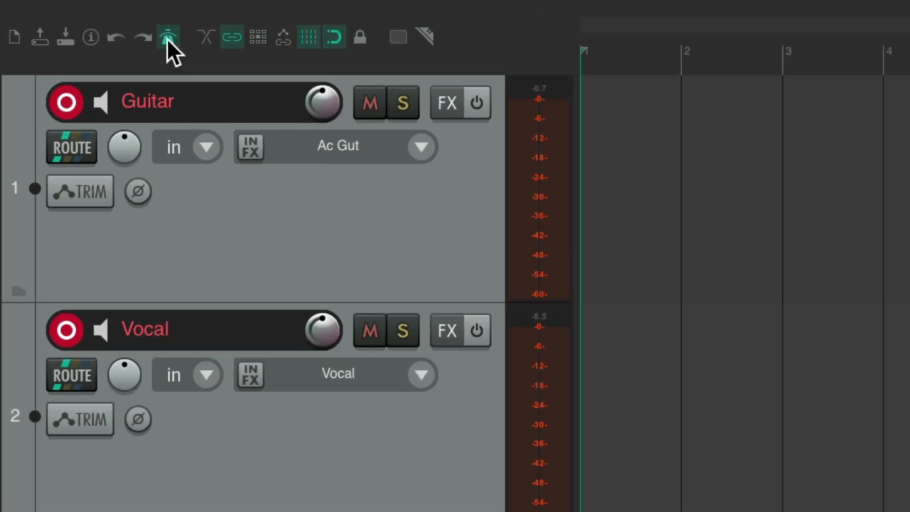
click(168, 36)
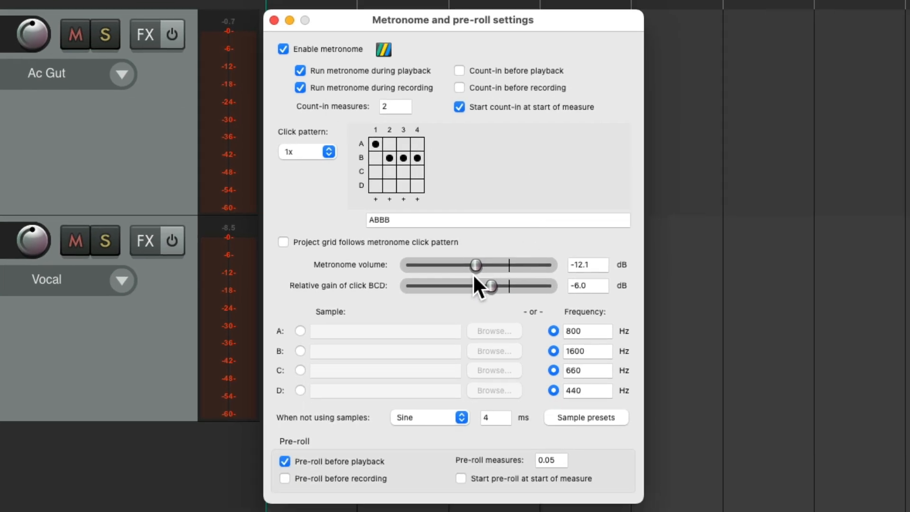
mouse_move(477, 278)
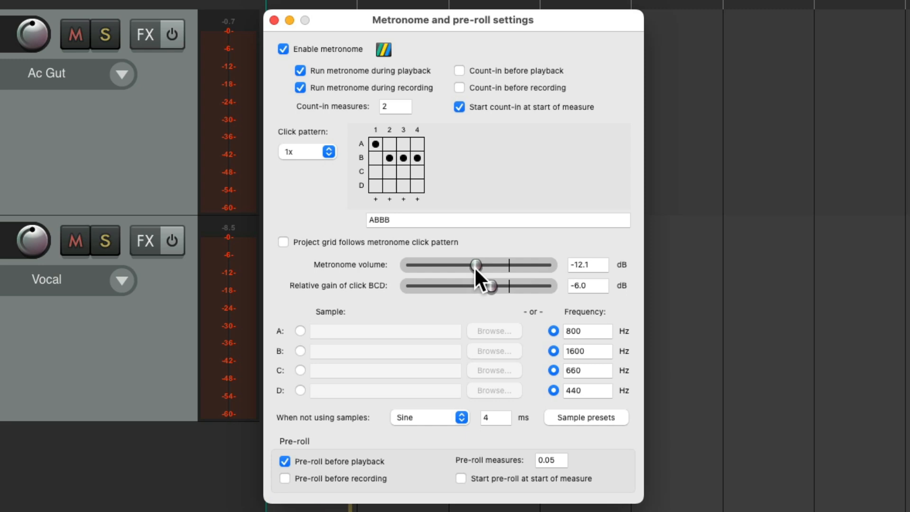
drag(476, 265, 486, 264)
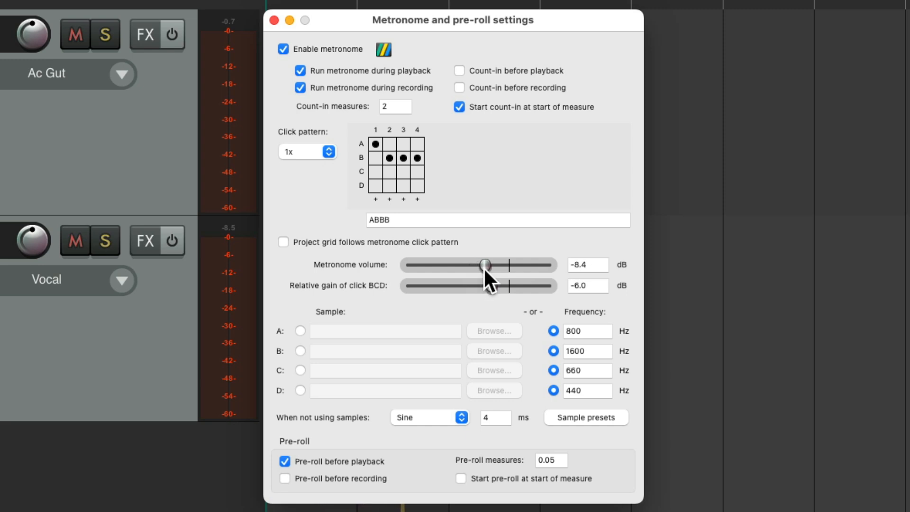
drag(485, 265, 492, 265)
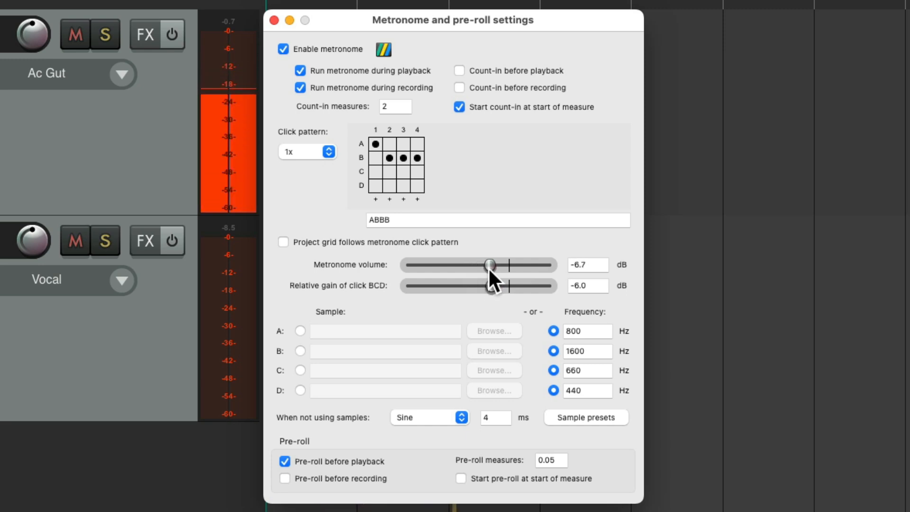
drag(489, 265, 495, 265)
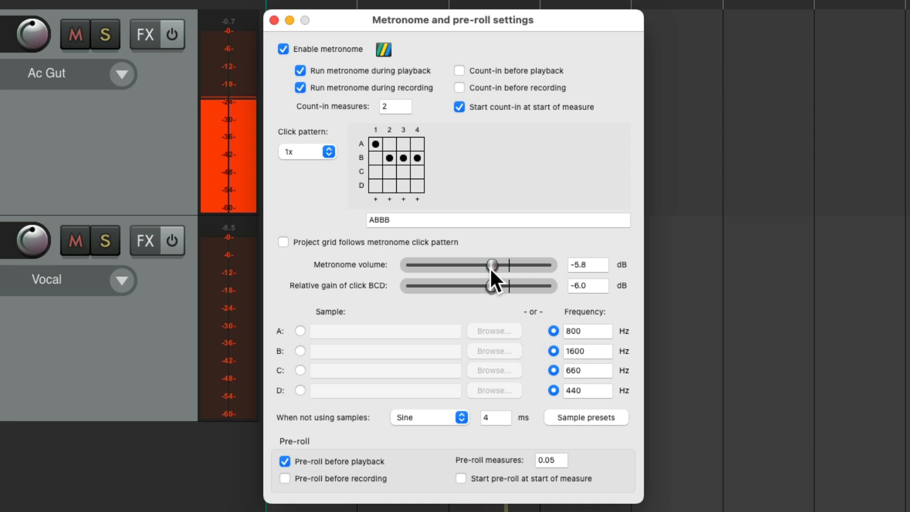
drag(491, 265, 495, 265)
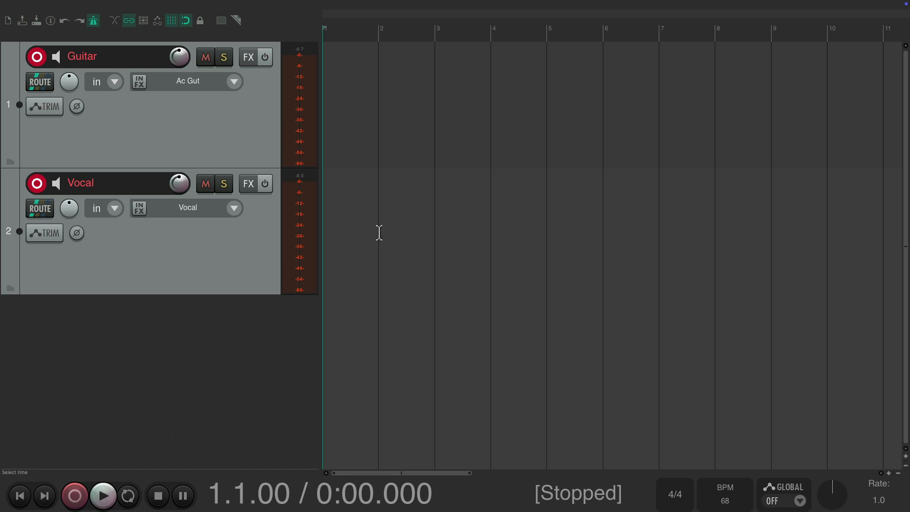
- Record roughly 1:47 takes Guitar-01 and Vocal-01, switching the metronome off before stopping
key(ctrl+r)
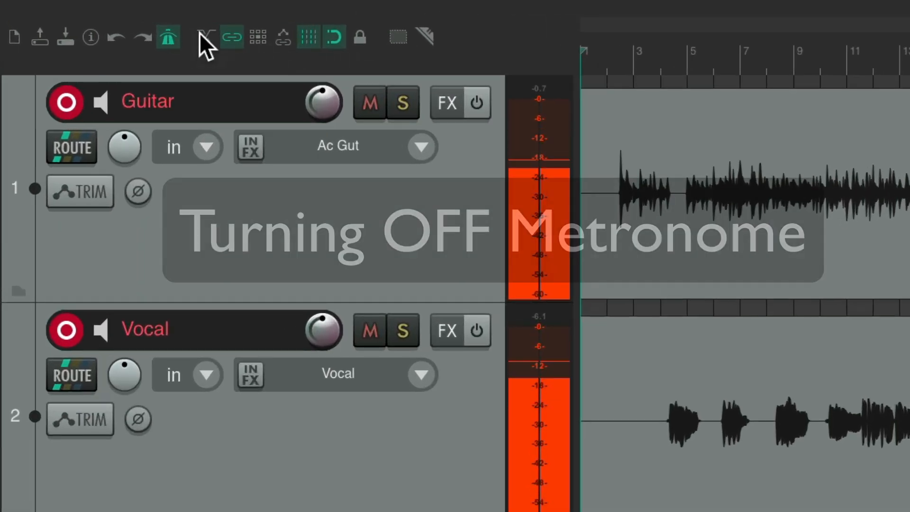
click(169, 37)
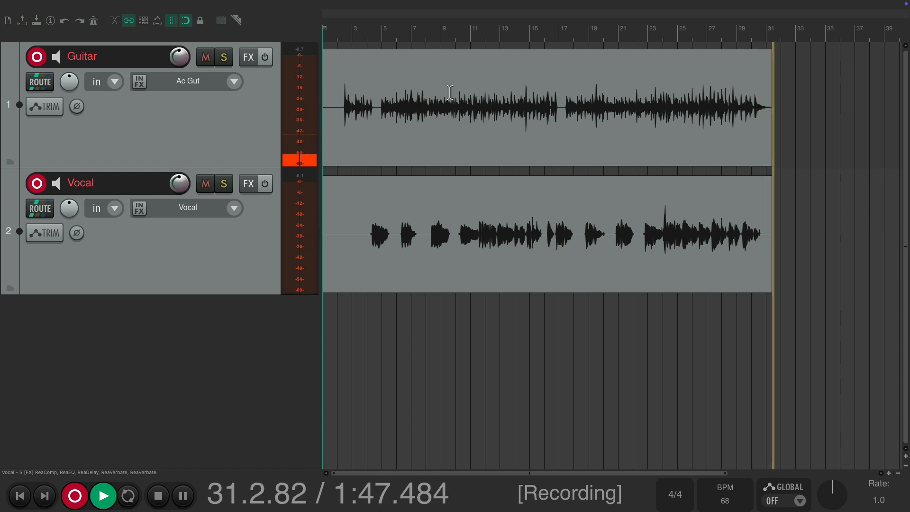
click(158, 495)
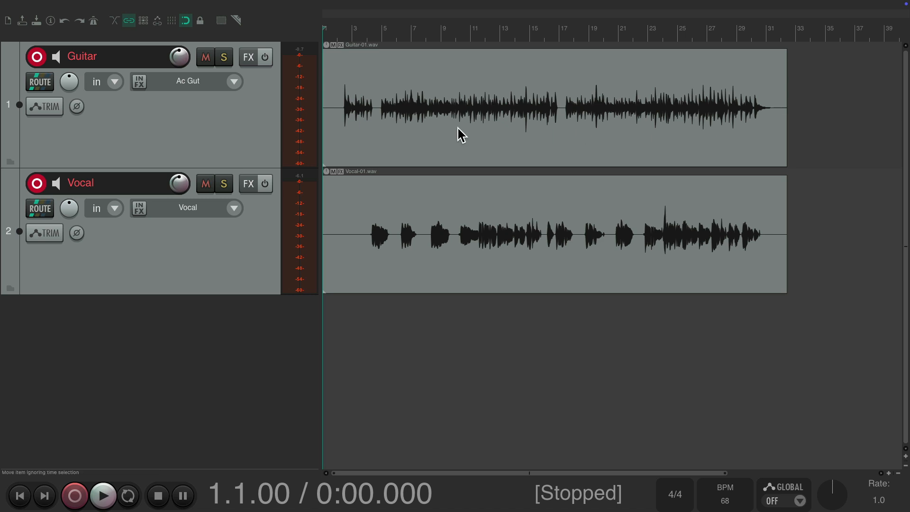
mouse_move(470, 227)
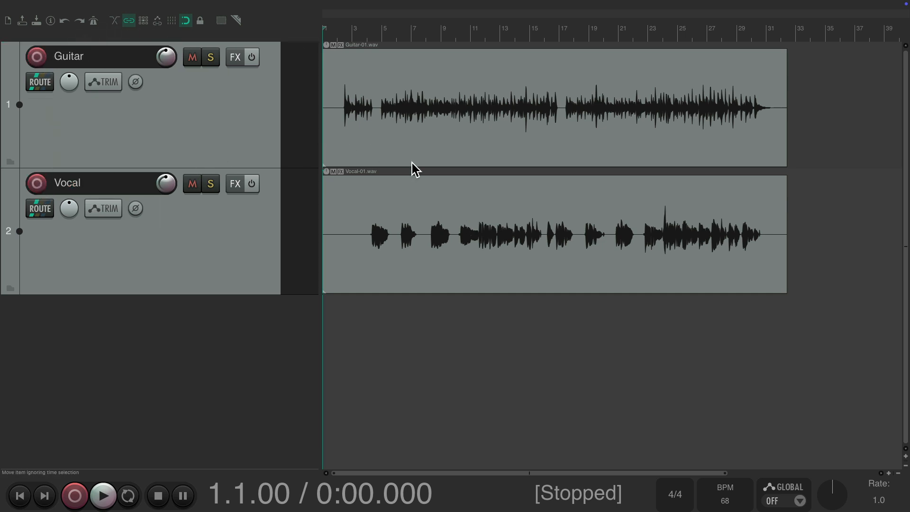
mouse_move(432, 204)
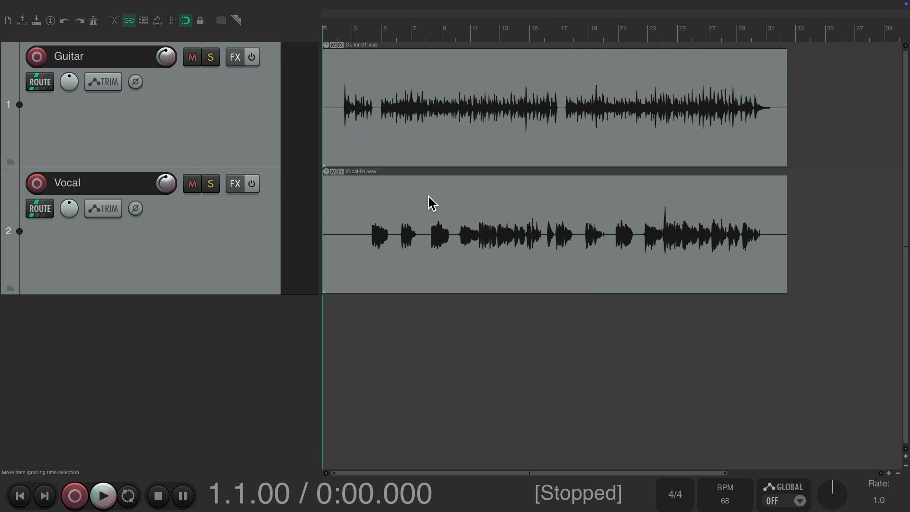